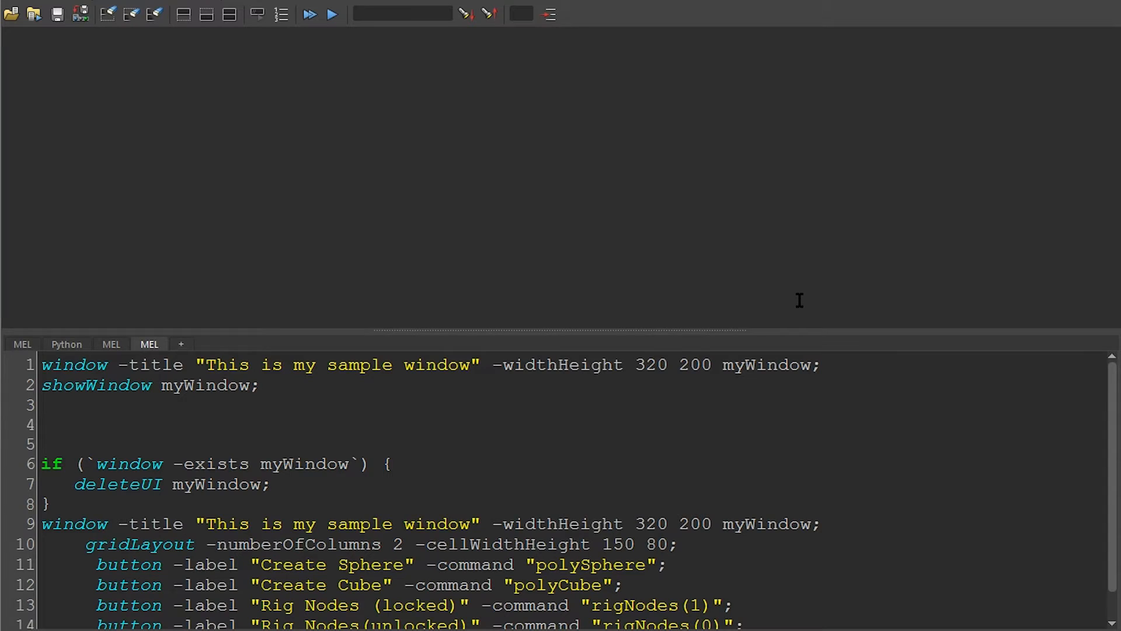
# - Review the window line's widthHeight flag, title text and myWindow name before running it
pyautogui.doubleClick(562, 364)
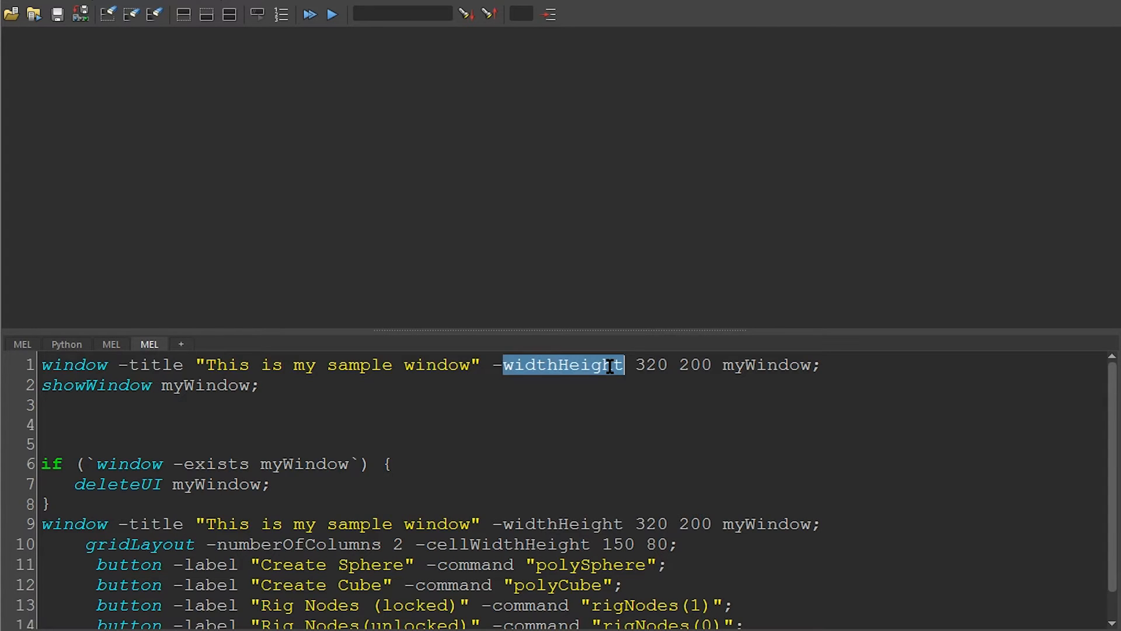
pyautogui.click(70, 365)
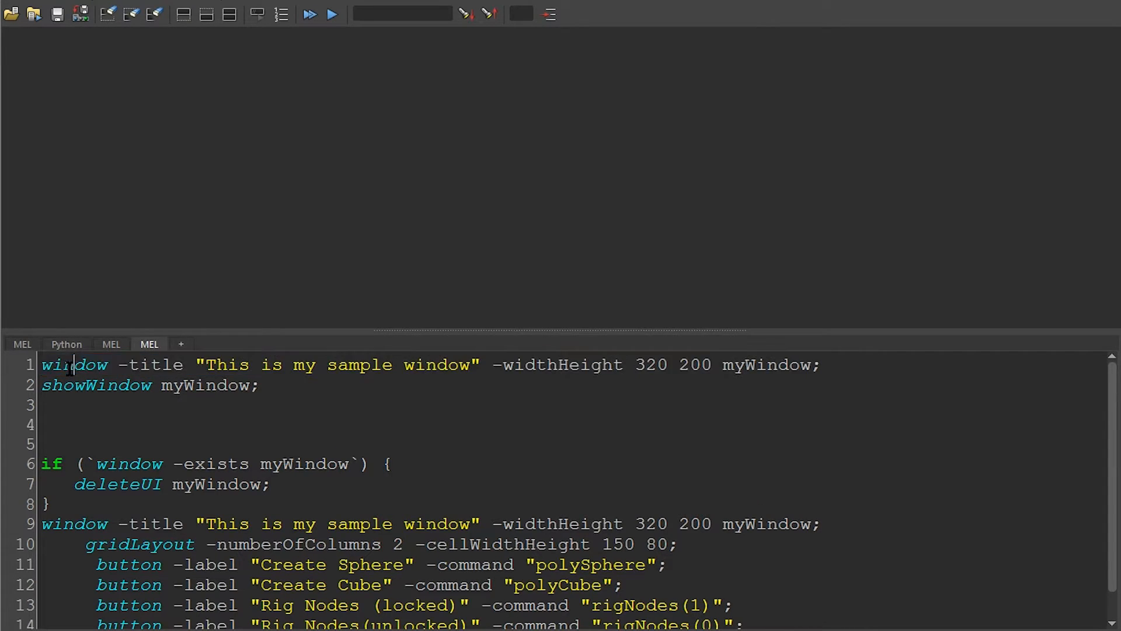
pyautogui.doubleClick(74, 364)
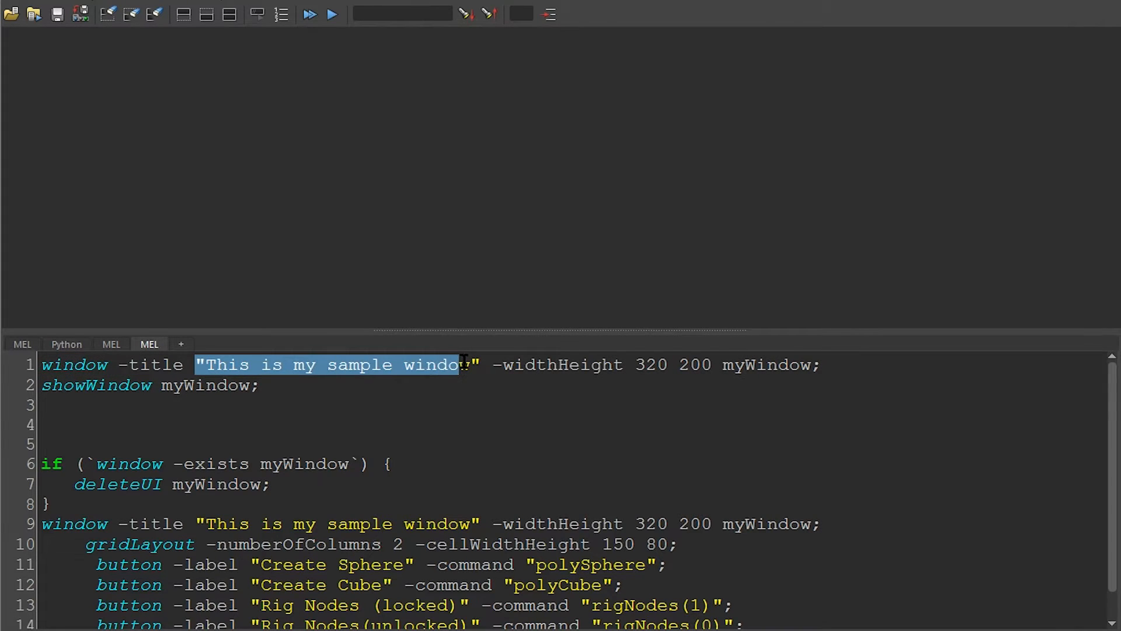
pyautogui.doubleClick(562, 365)
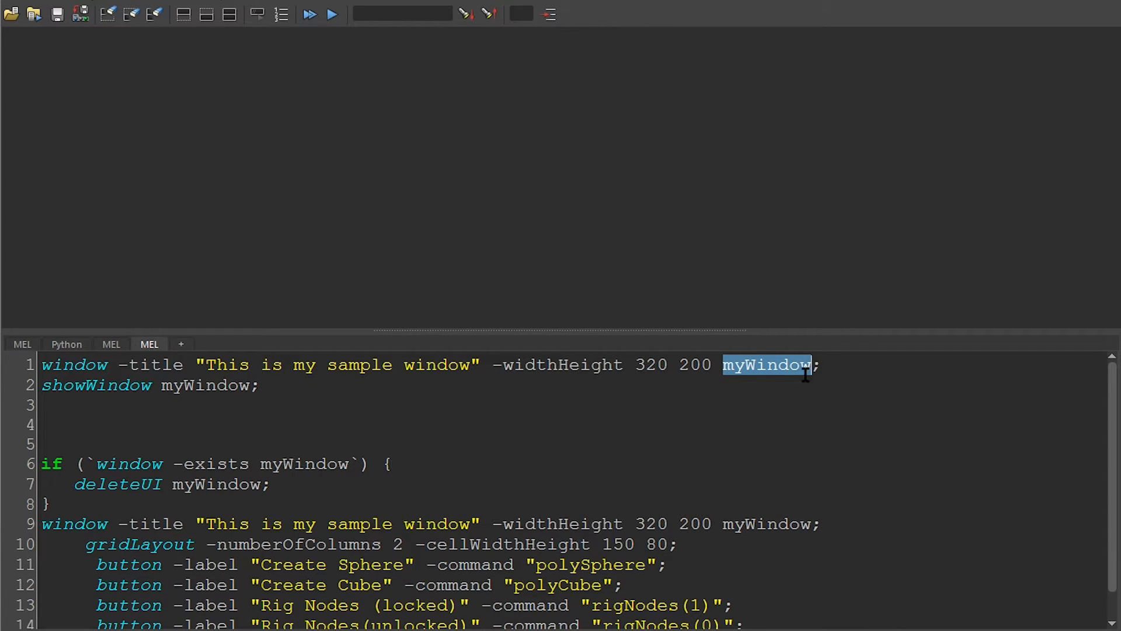
pyautogui.click(815, 365)
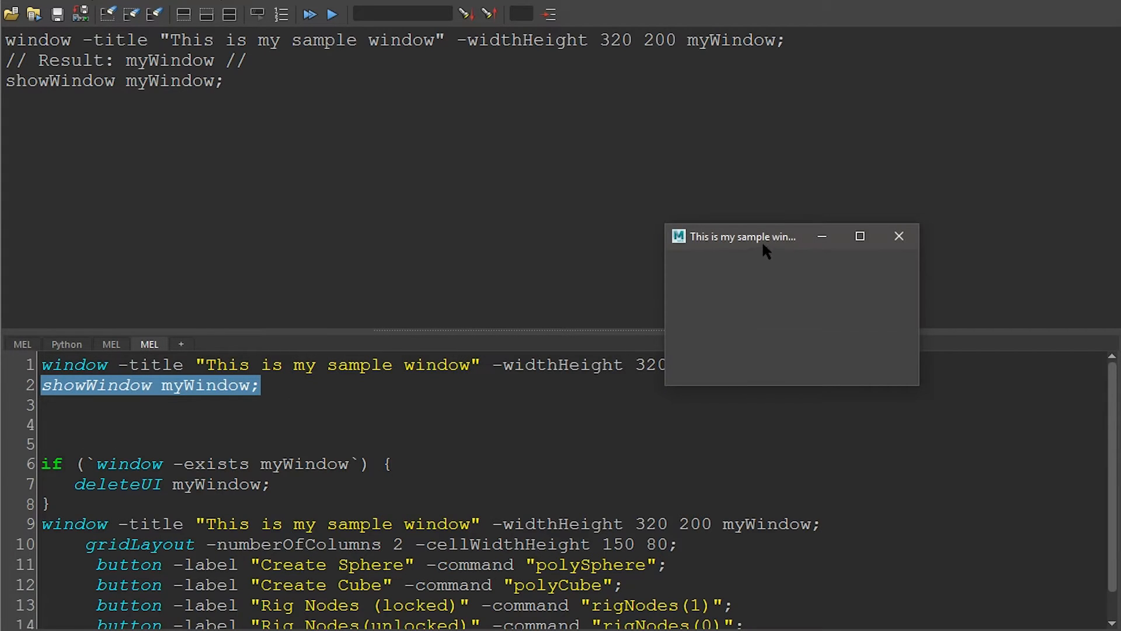
pyautogui.moveTo(909, 387)
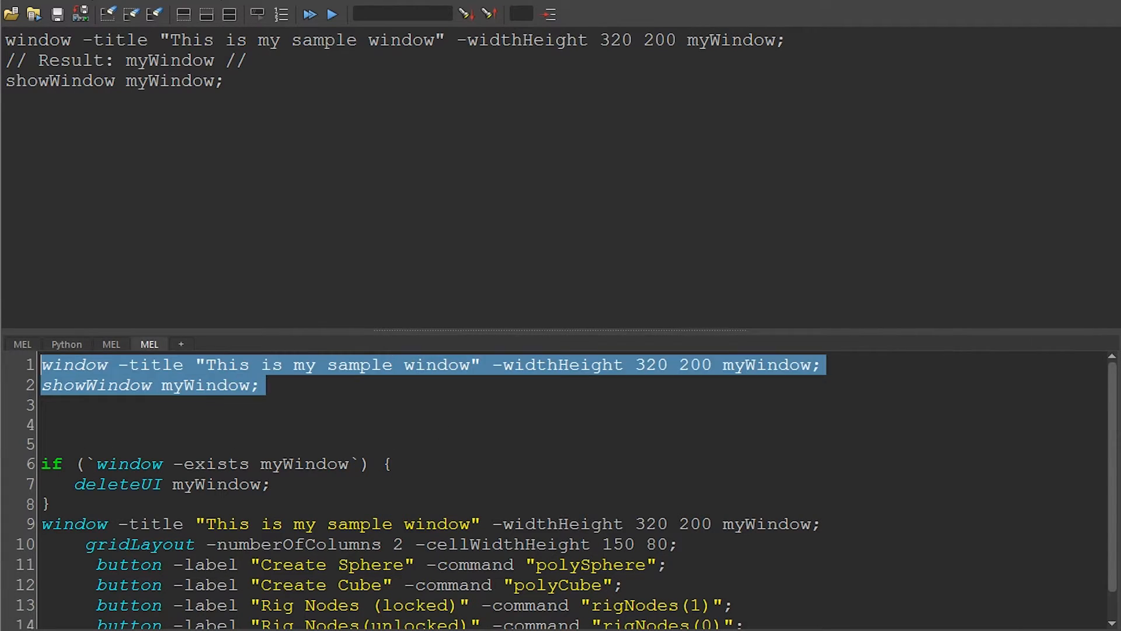
# - Execute the window lines again to trigger the 'myWindow' is not unique error
pyautogui.click(308, 14)
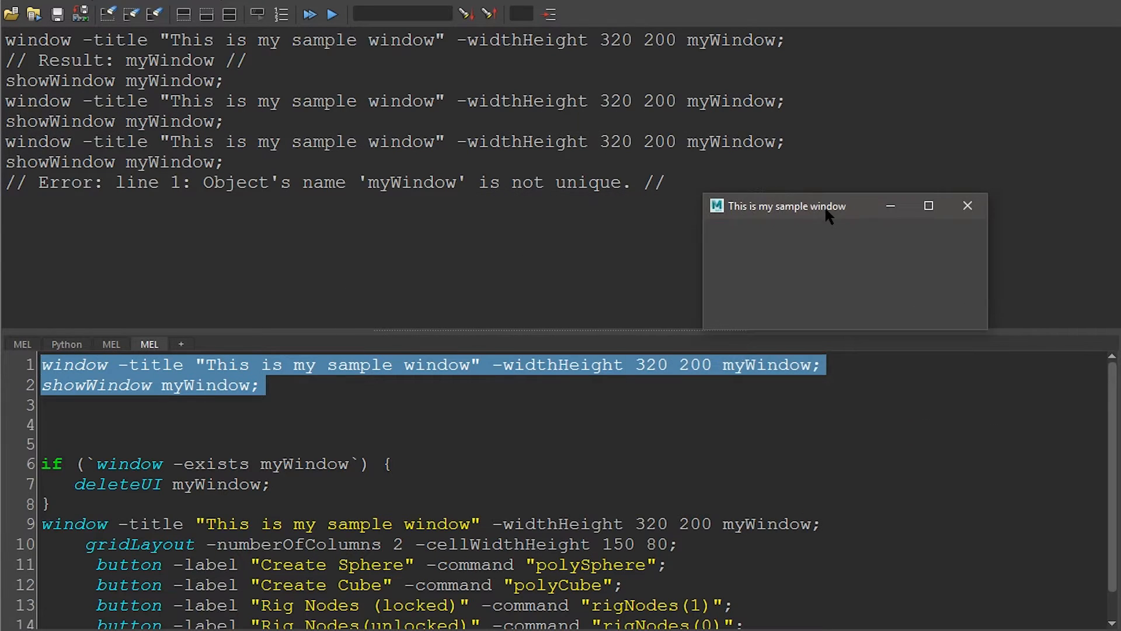
pyautogui.moveTo(842, 300)
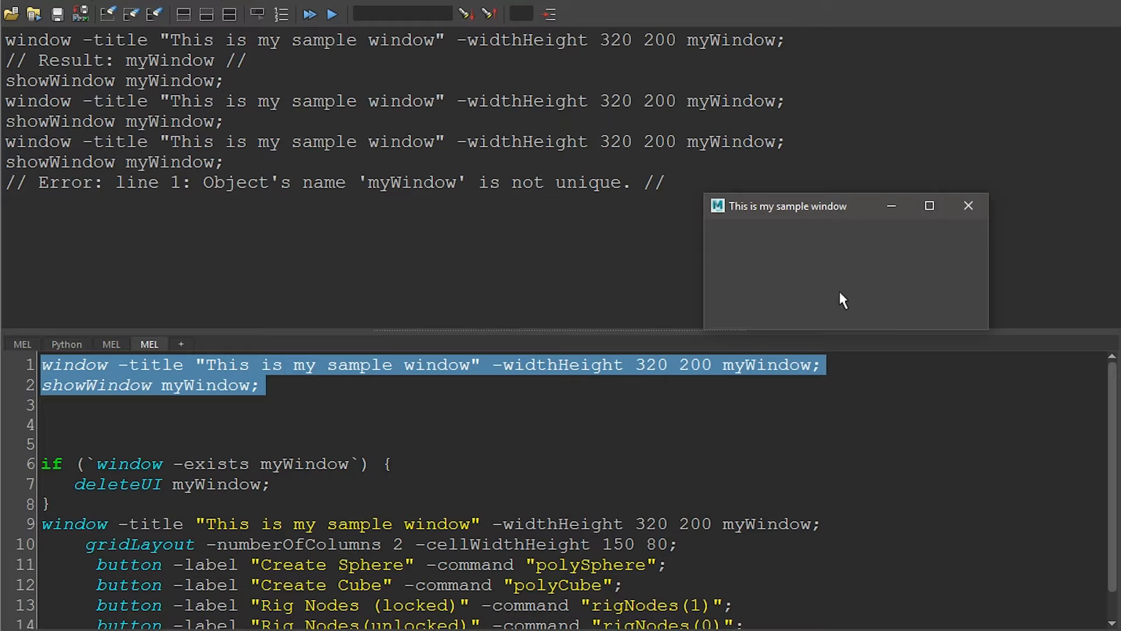
pyautogui.moveTo(202, 390)
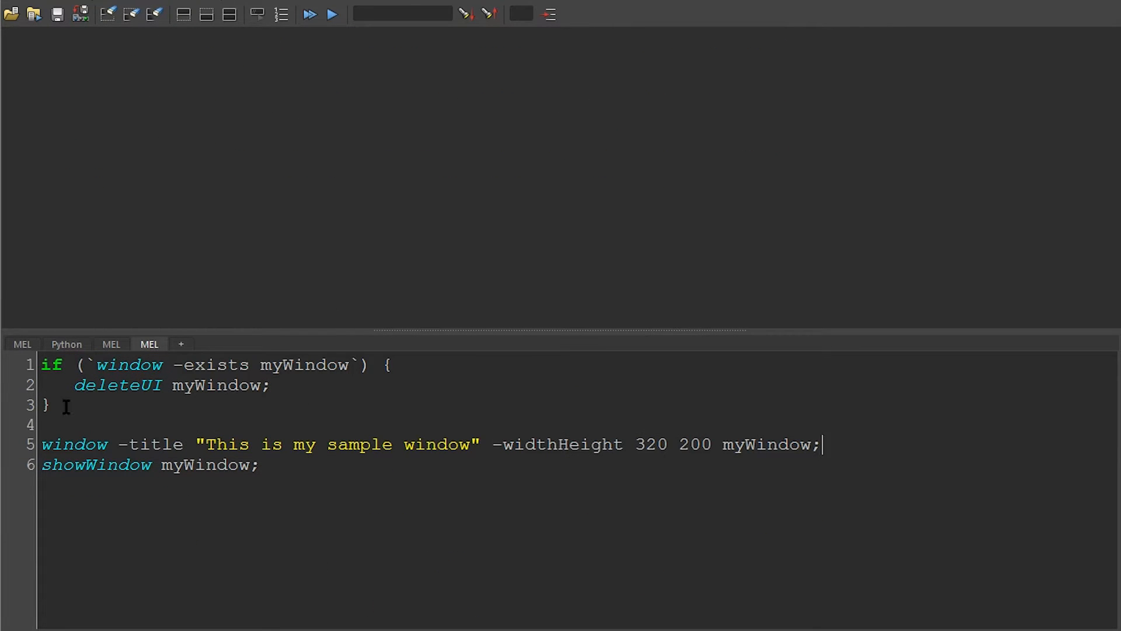
pyautogui.moveTo(223, 364)
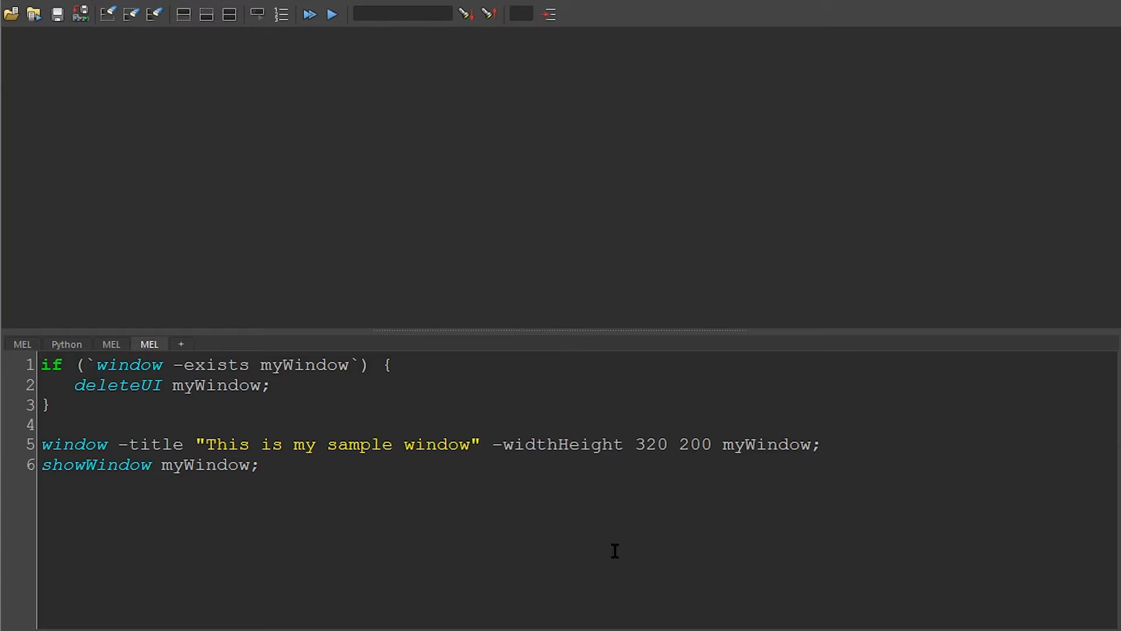
# - Place the window -exists / deleteUI check above the window command and execute the script twice without error
pyautogui.click(823, 444)
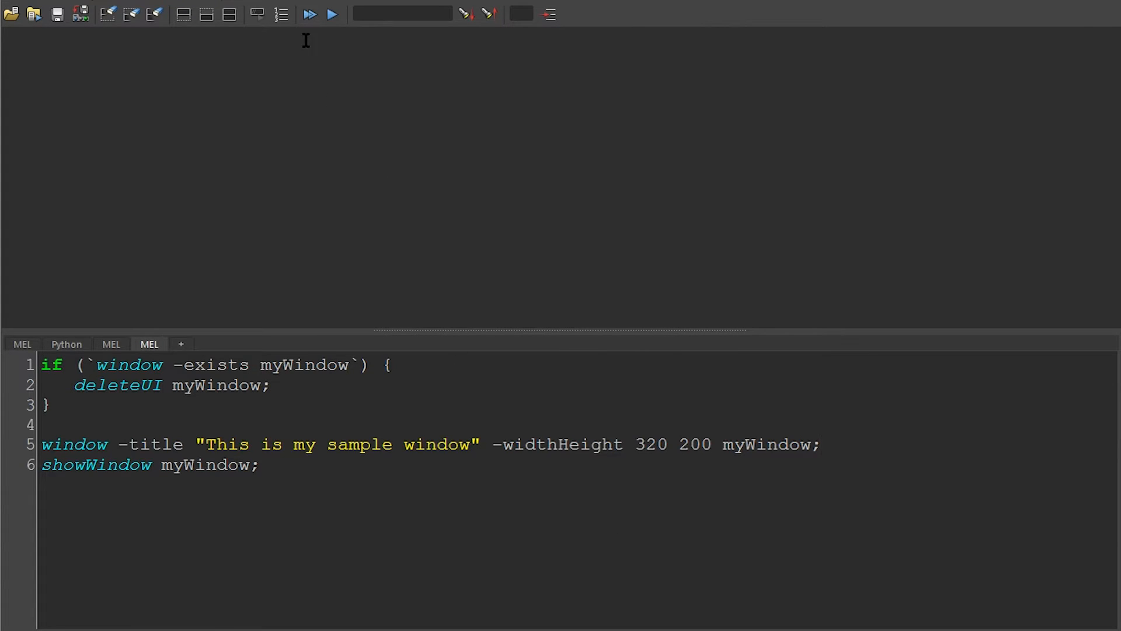
pyautogui.click(308, 14)
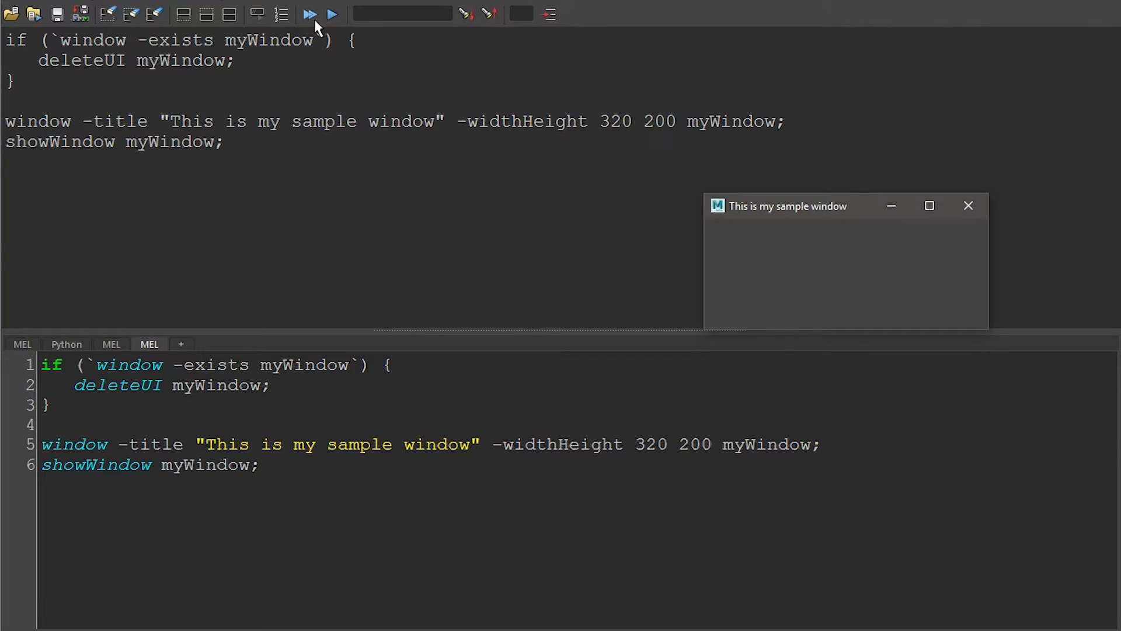
pyautogui.click(309, 14)
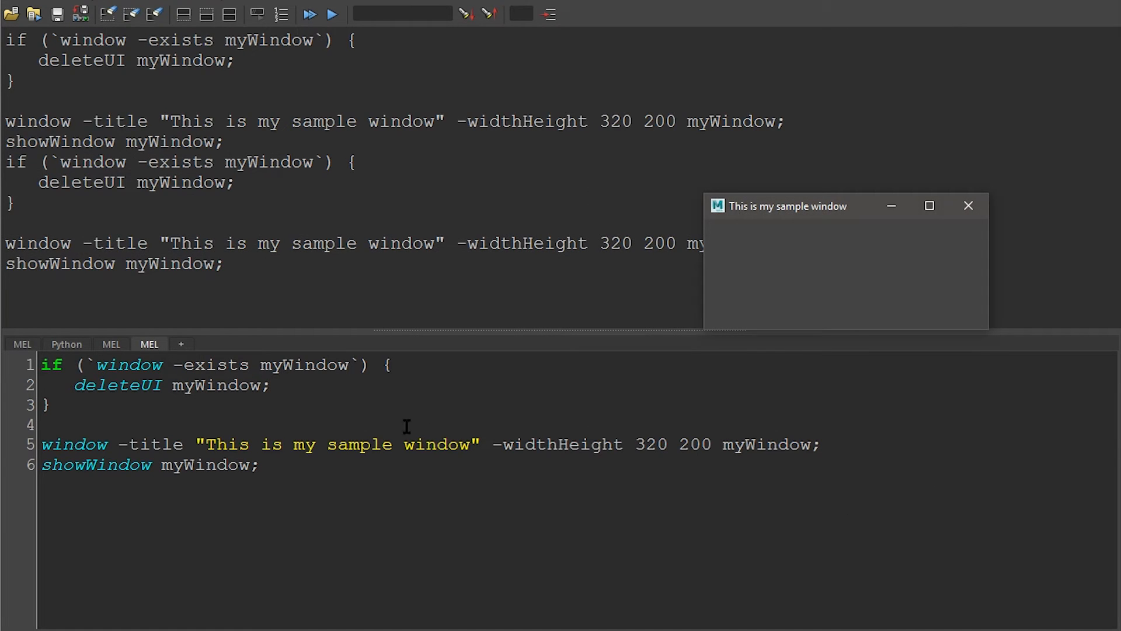
pyautogui.moveTo(827, 250)
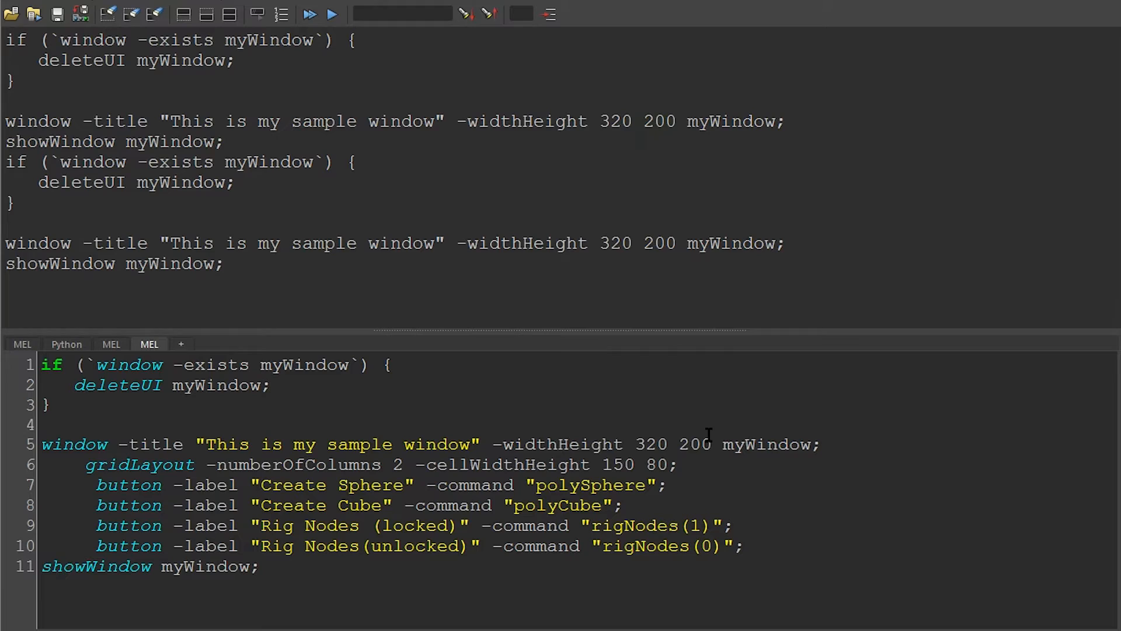
# - Space out the gridLayout line and review its command and cellWidthHeight flag
pyautogui.press('Enter')
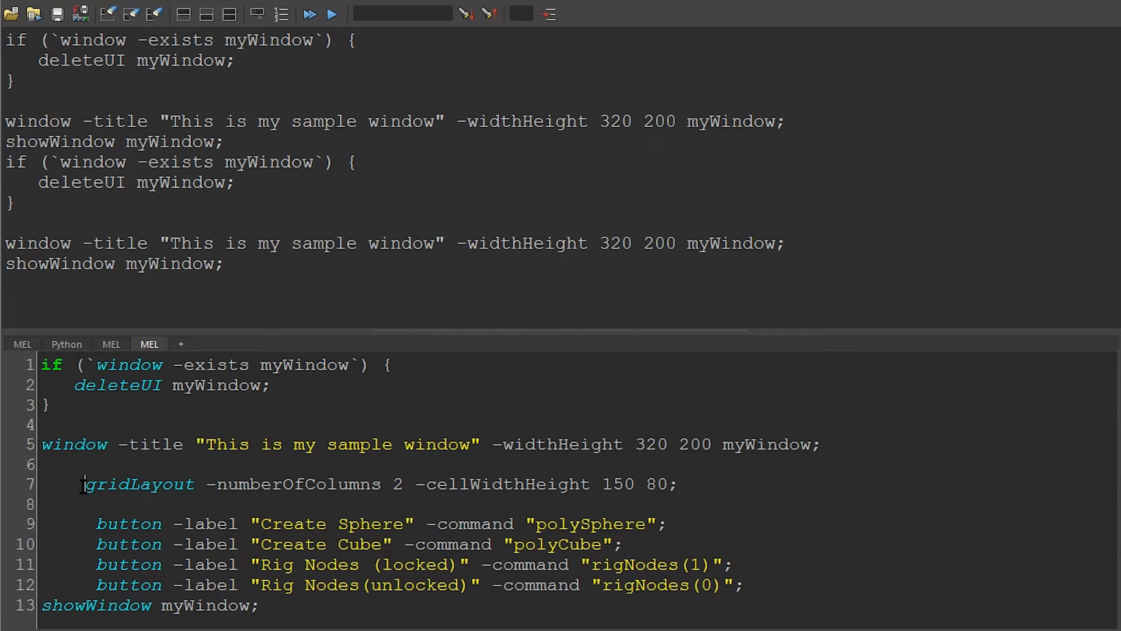
pyautogui.doubleClick(139, 483)
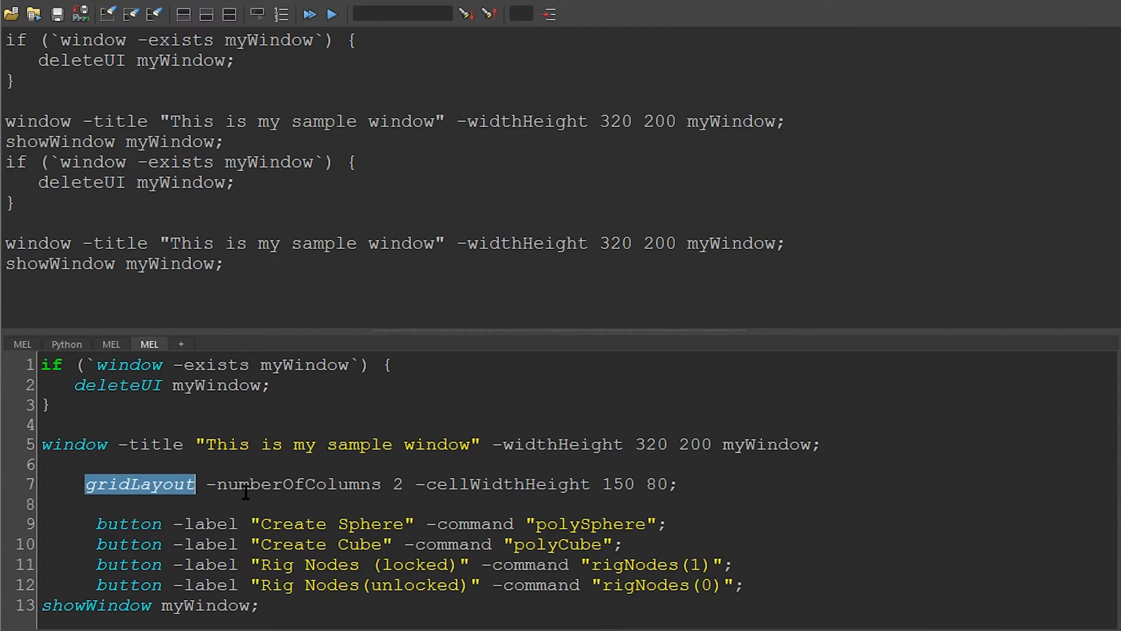
pyautogui.moveTo(131, 435)
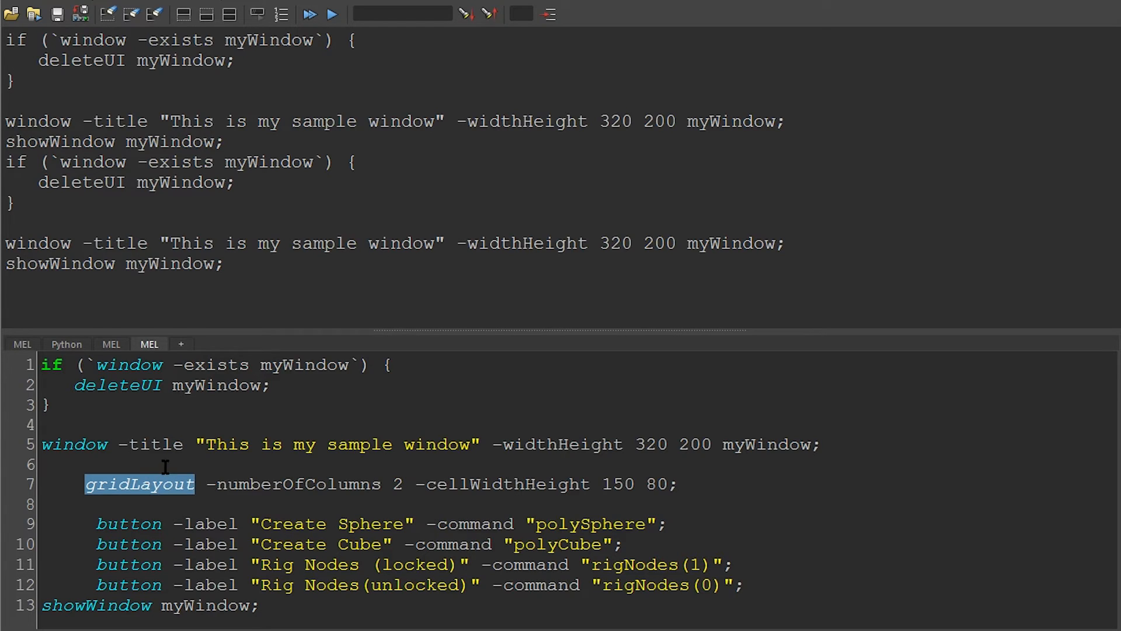
pyautogui.doubleClick(299, 483)
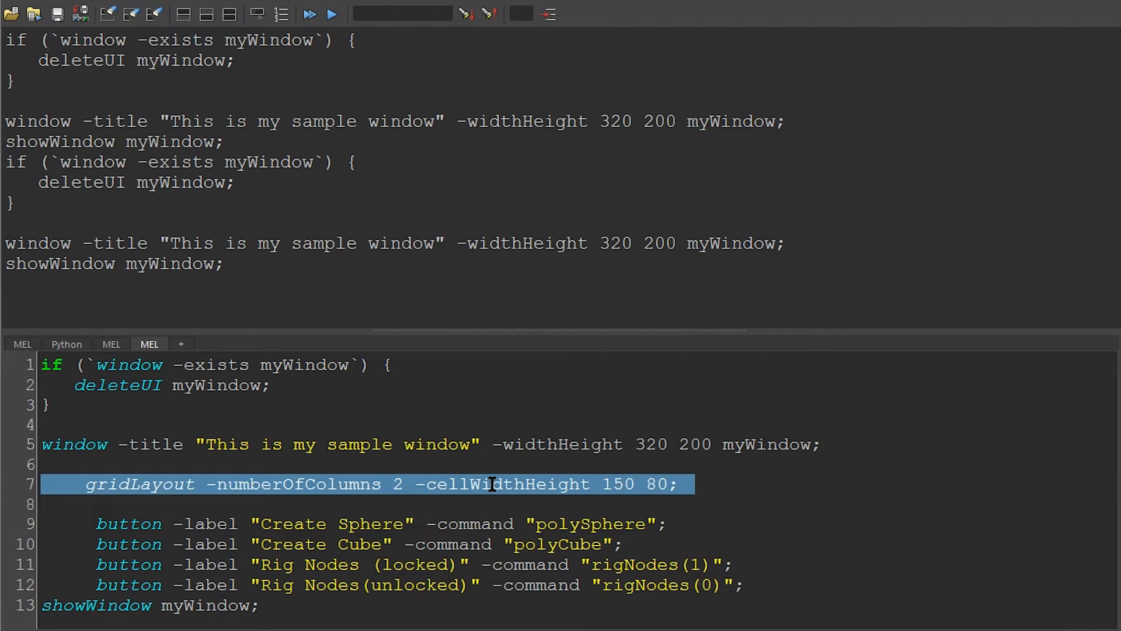
pyautogui.doubleClick(508, 484)
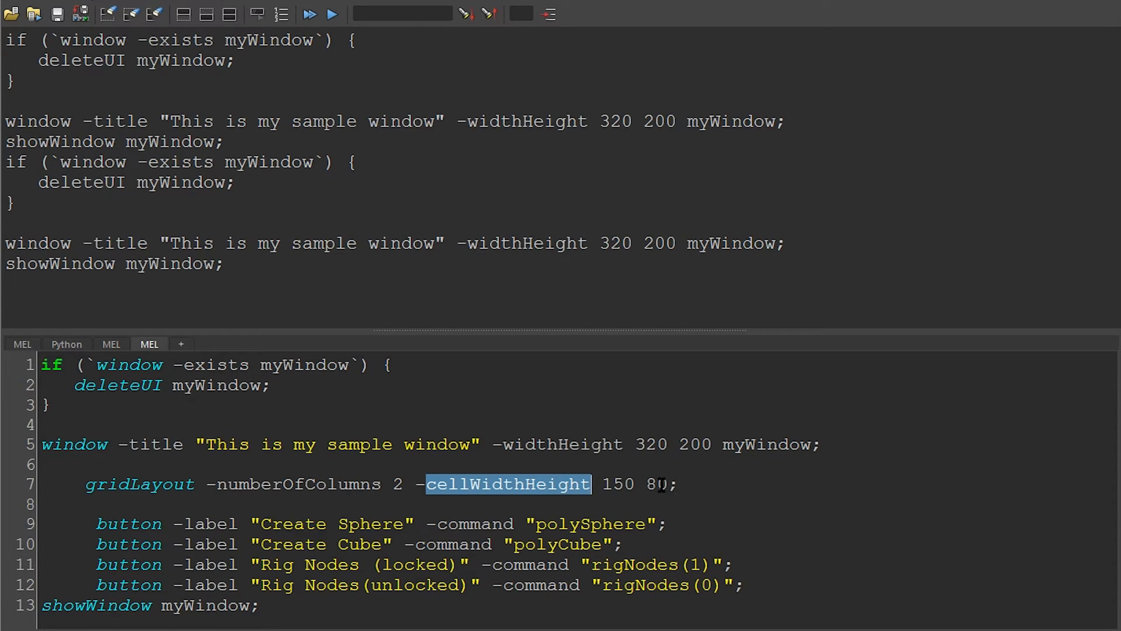
pyautogui.moveTo(639, 444)
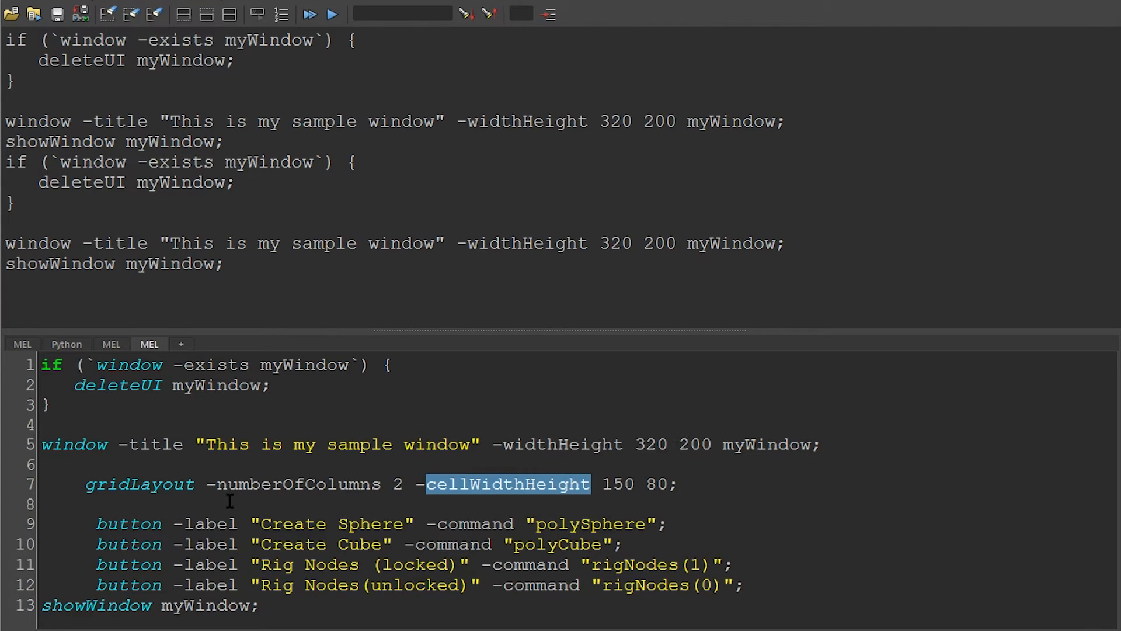
pyautogui.moveTo(188, 515)
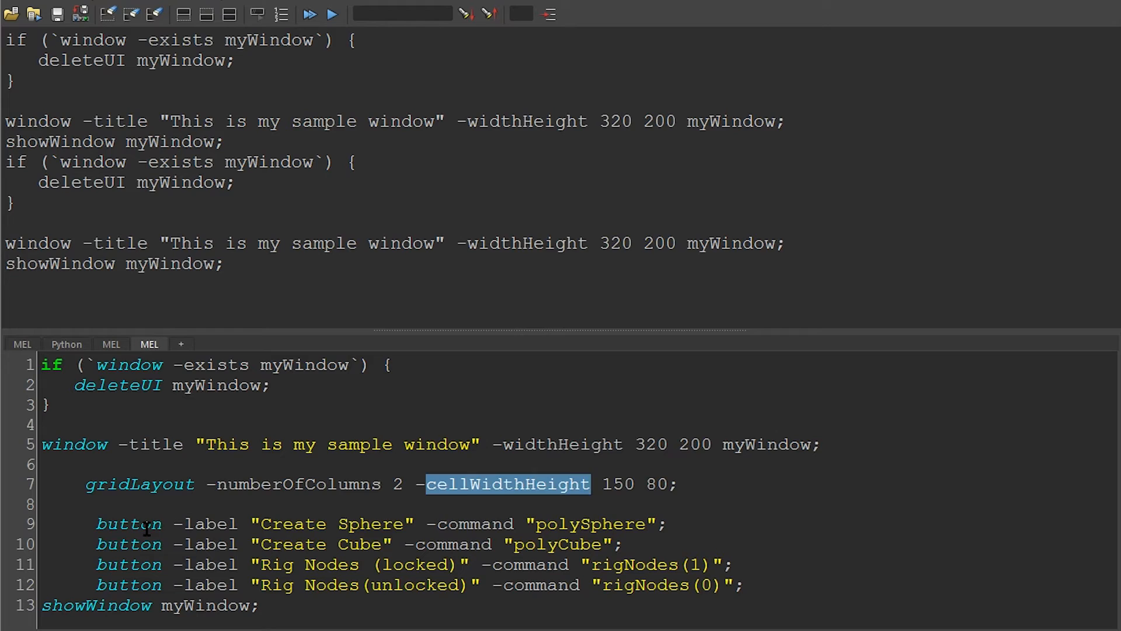
pyautogui.doubleClick(129, 523)
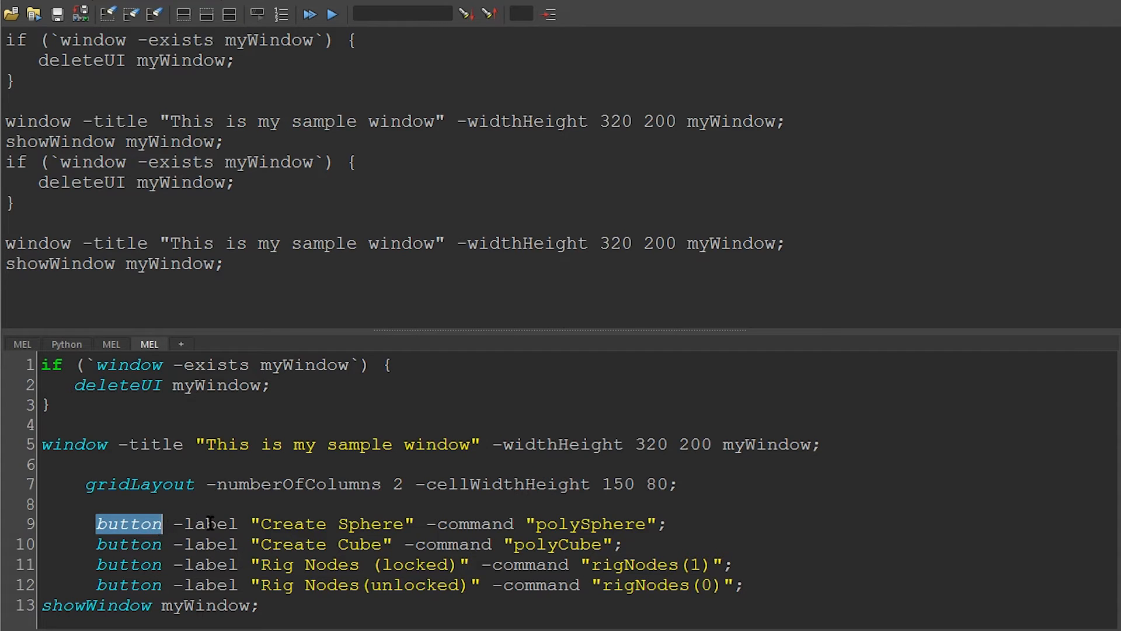
pyautogui.doubleClick(211, 523)
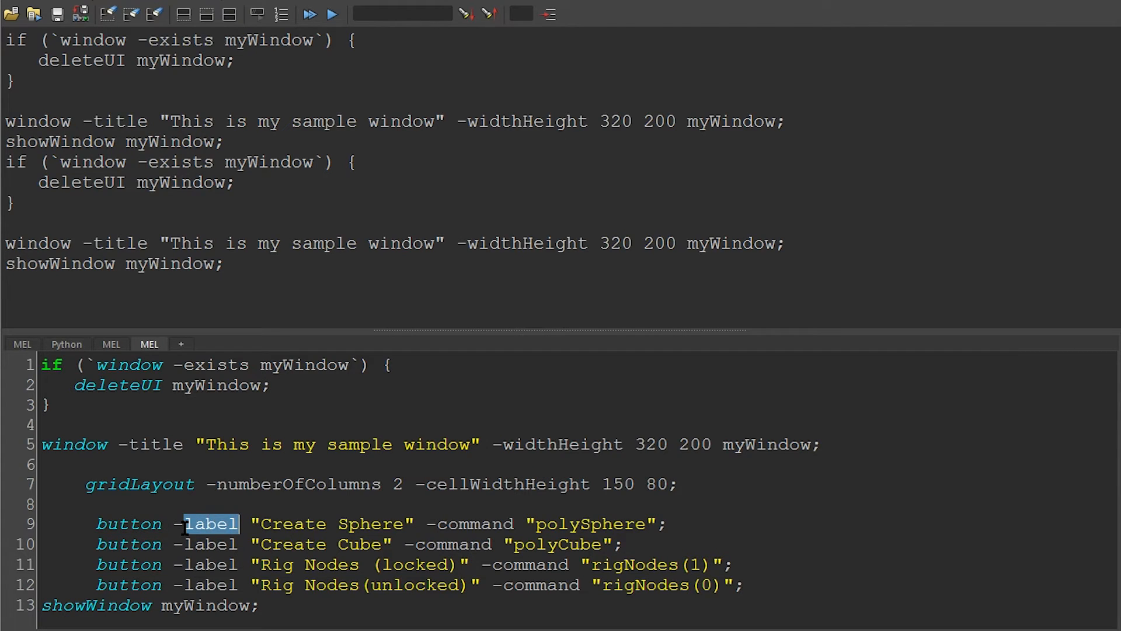
pyautogui.doubleClick(334, 523)
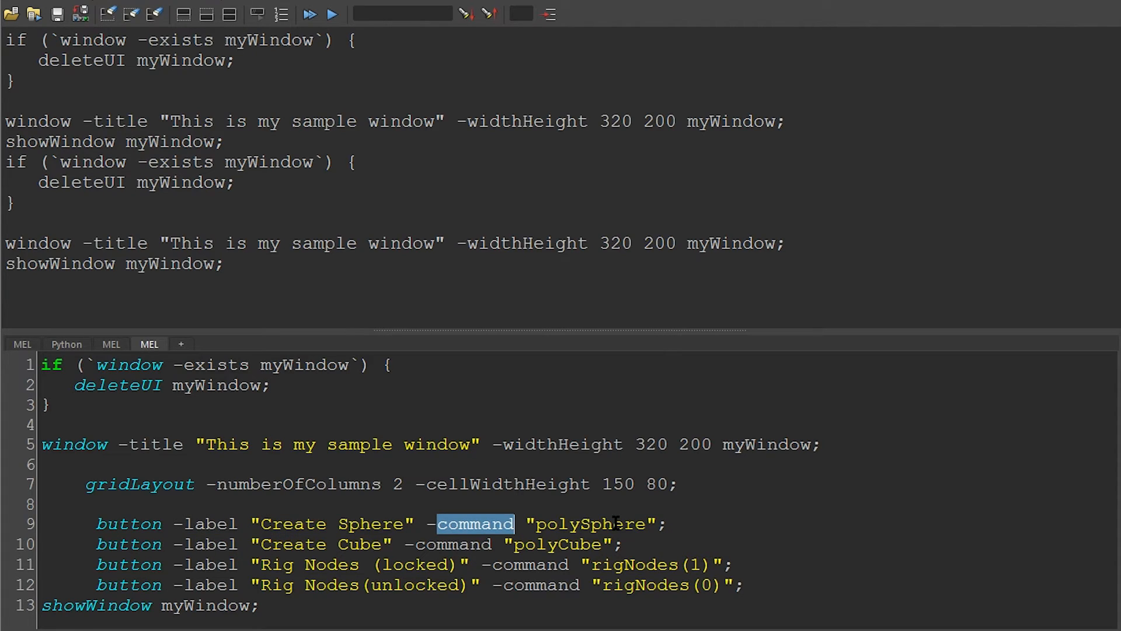
pyautogui.doubleClick(590, 524)
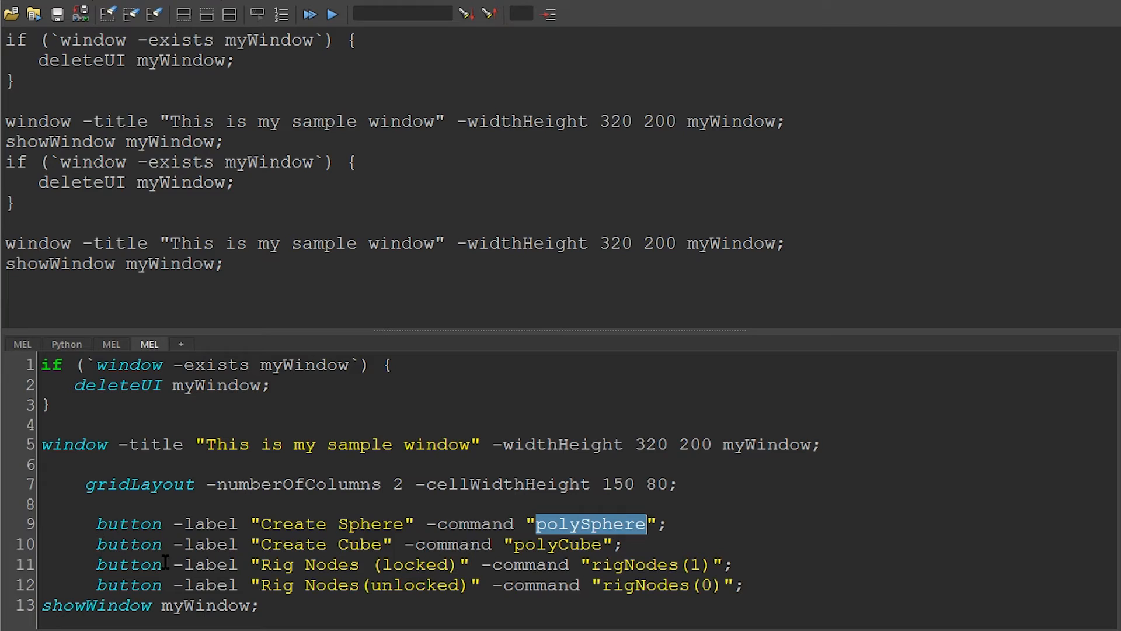
pyautogui.doubleClick(129, 544)
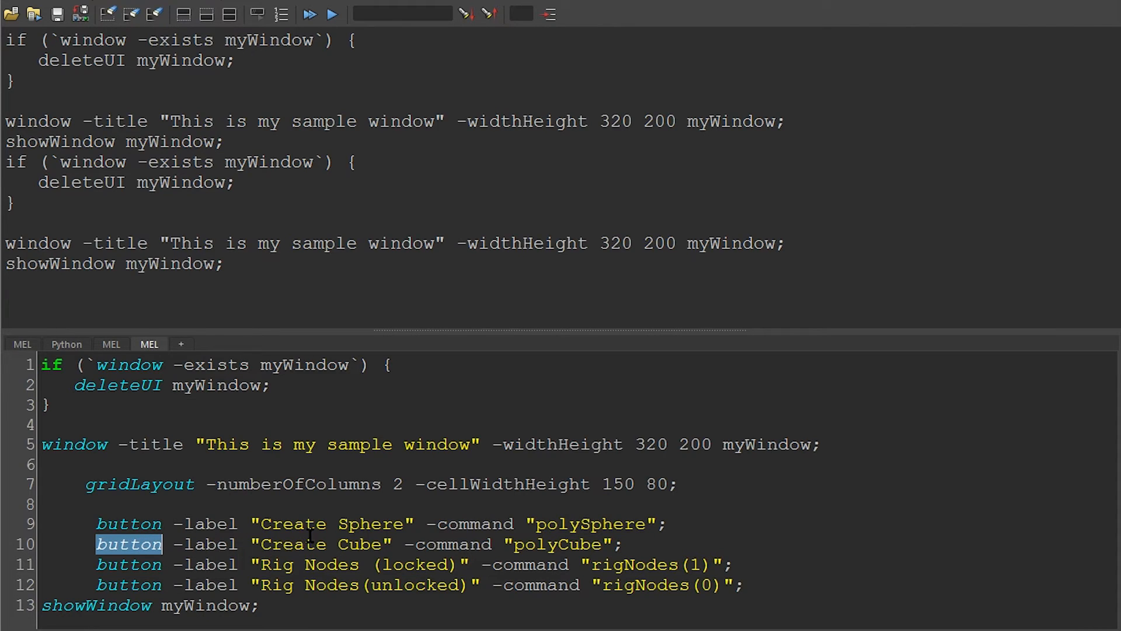
pyautogui.click(580, 543)
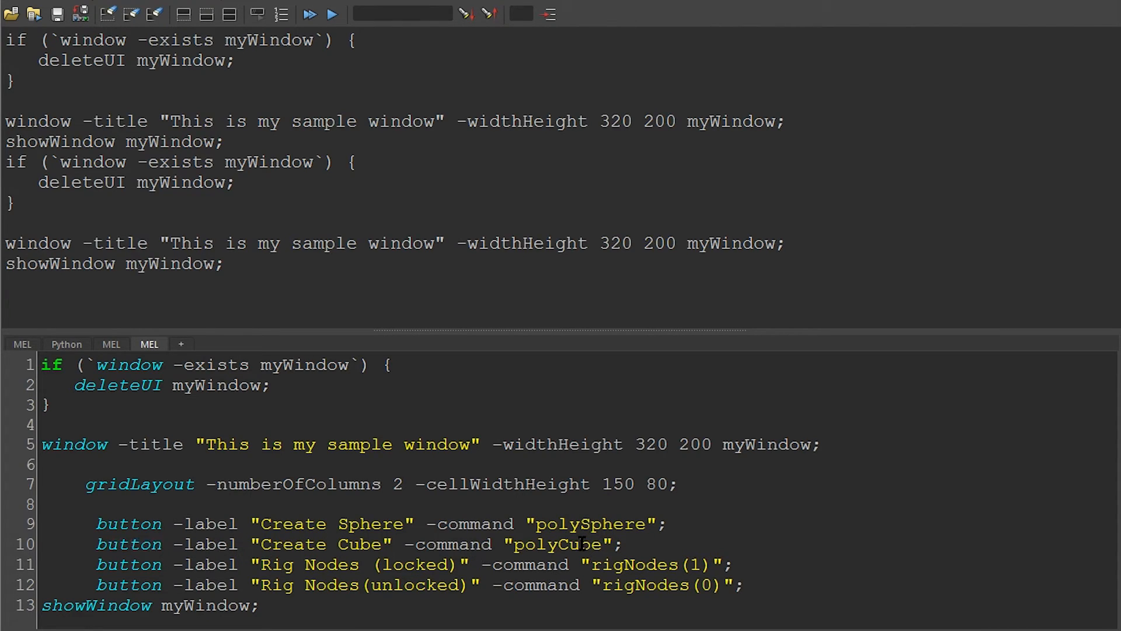
pyautogui.doubleClick(558, 545)
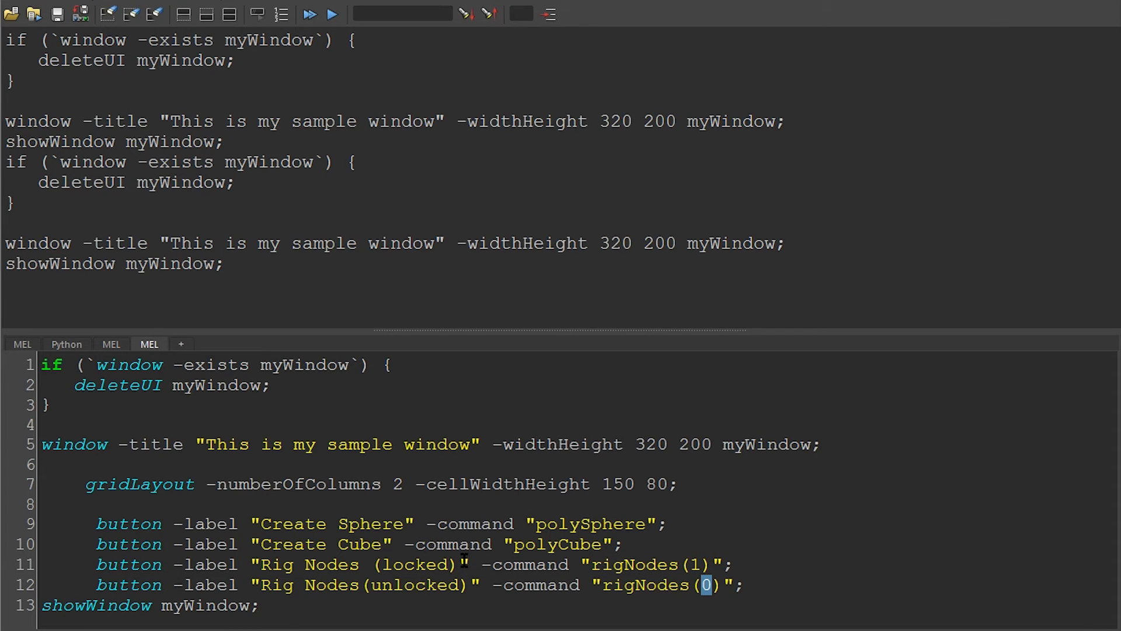
# - Execute the grid script to show the four-button window and create a sphere from it
pyautogui.click(308, 13)
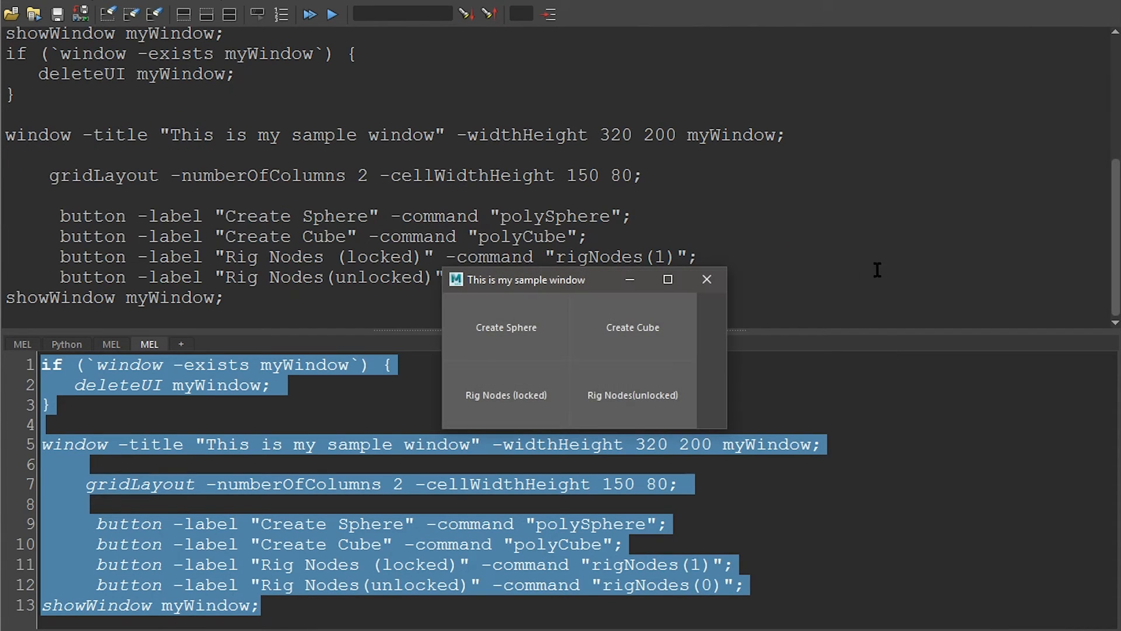
pyautogui.moveTo(505, 335)
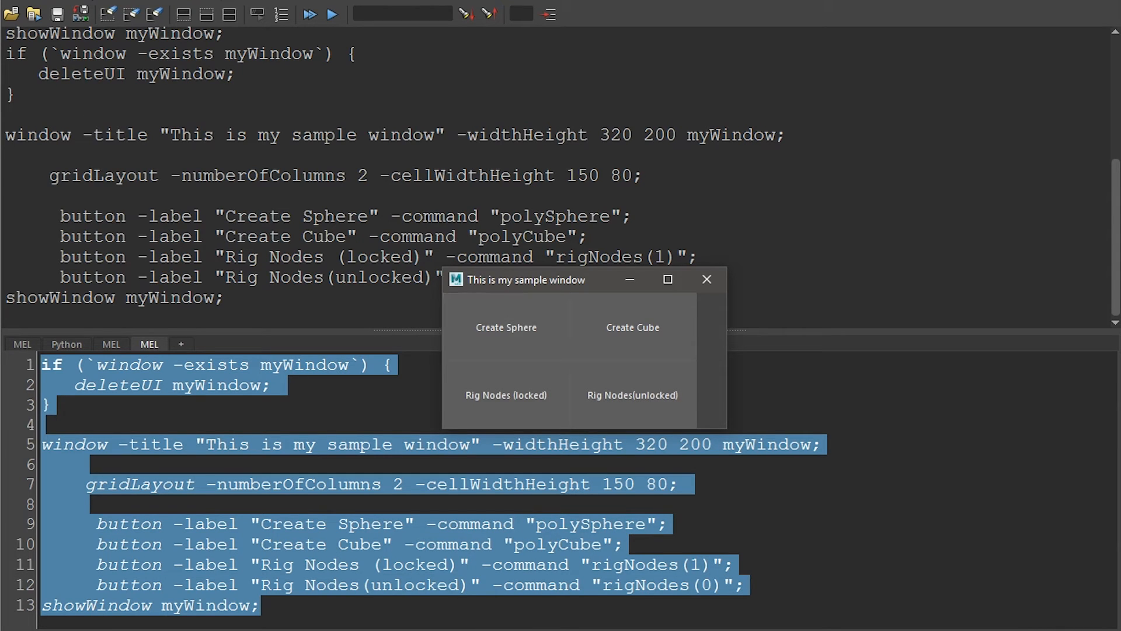
pyautogui.click(505, 327)
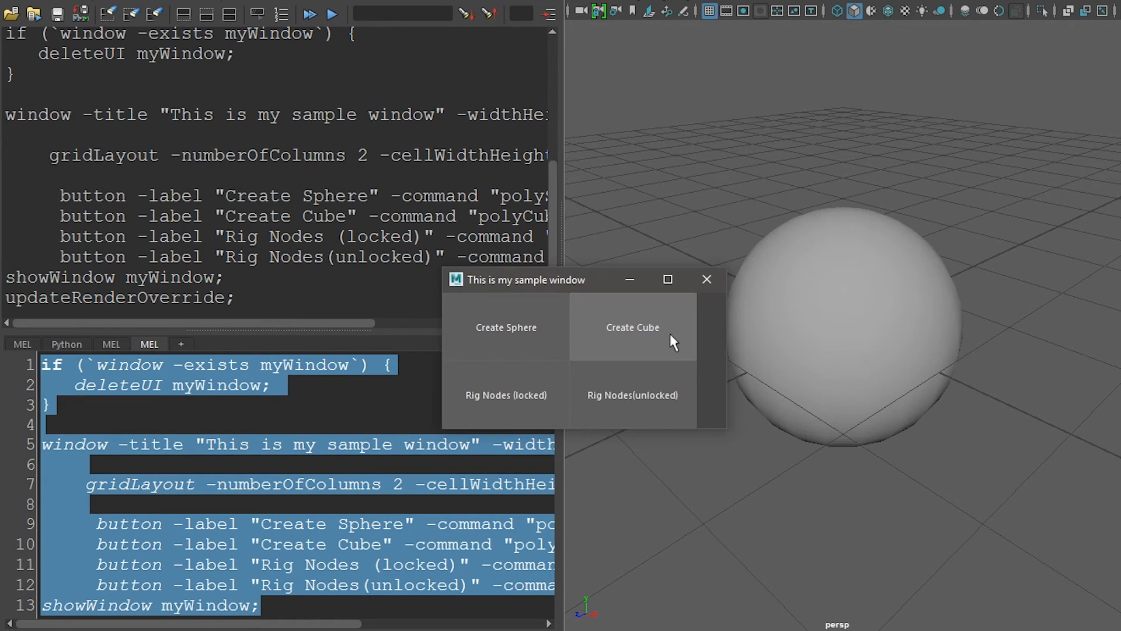
# - Create a cube from the window and move the button window out of the viewport's way
pyautogui.click(843, 329)
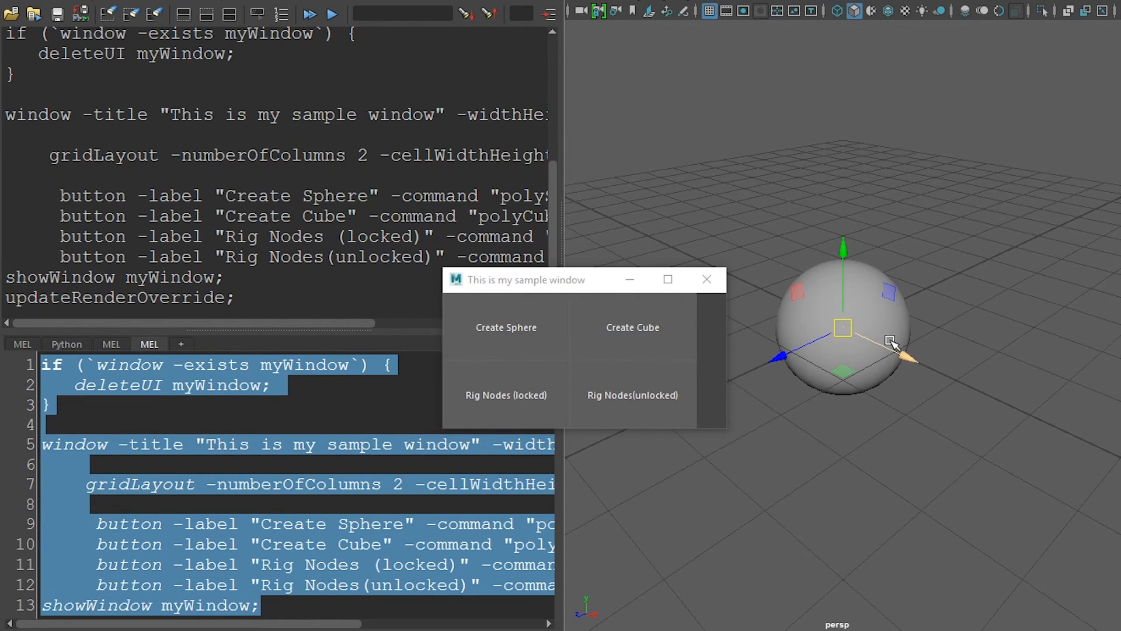
pyautogui.click(632, 327)
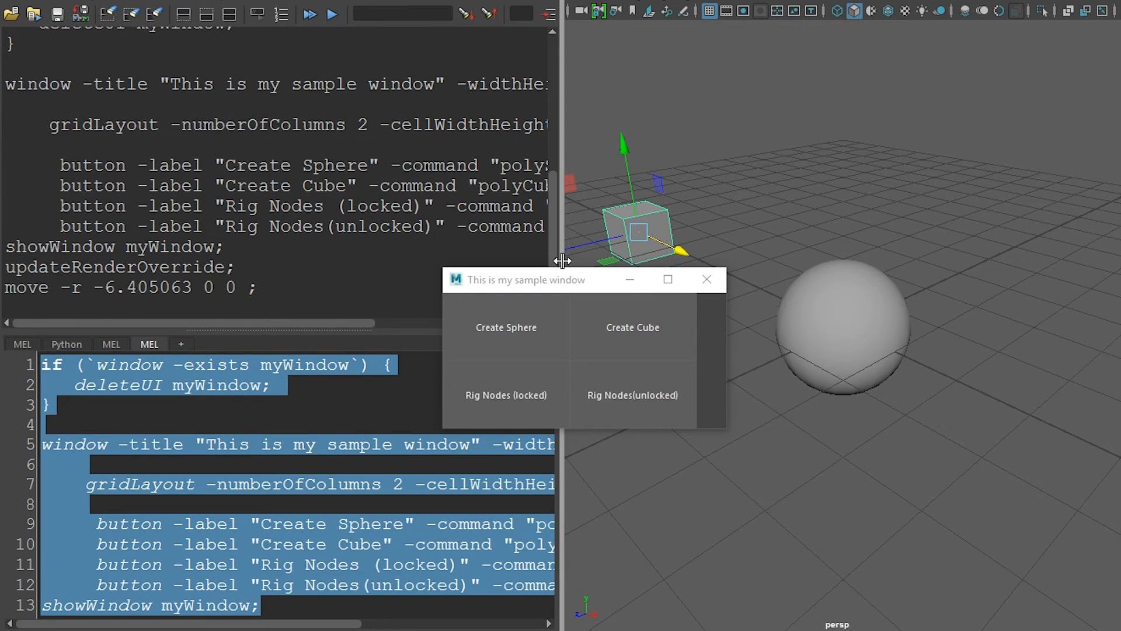
pyautogui.moveTo(522, 279); pyautogui.dragTo(279, 130)
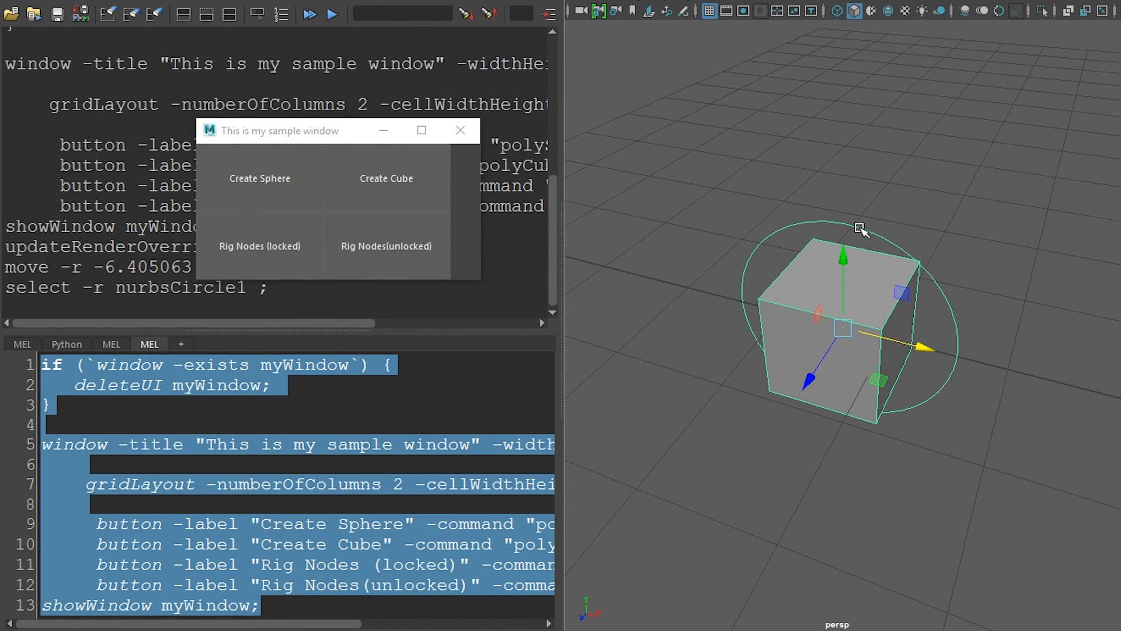
pyautogui.moveTo(862, 343)
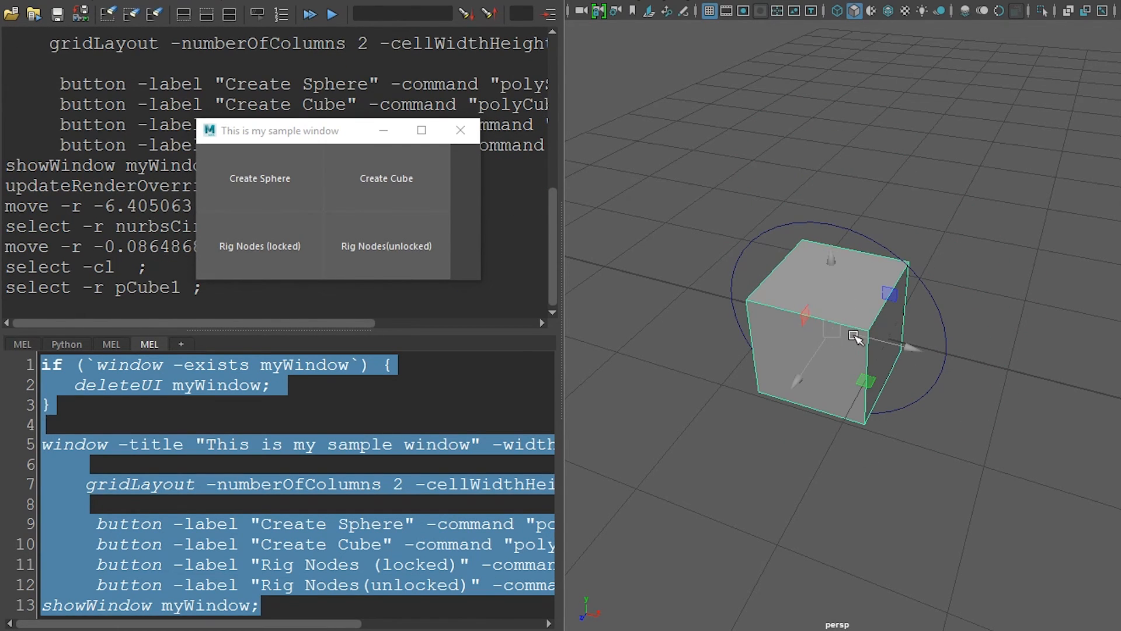
# - Add an unlocked rig control circle to the sphere and move that circle toward the cube
pyautogui.click(259, 177)
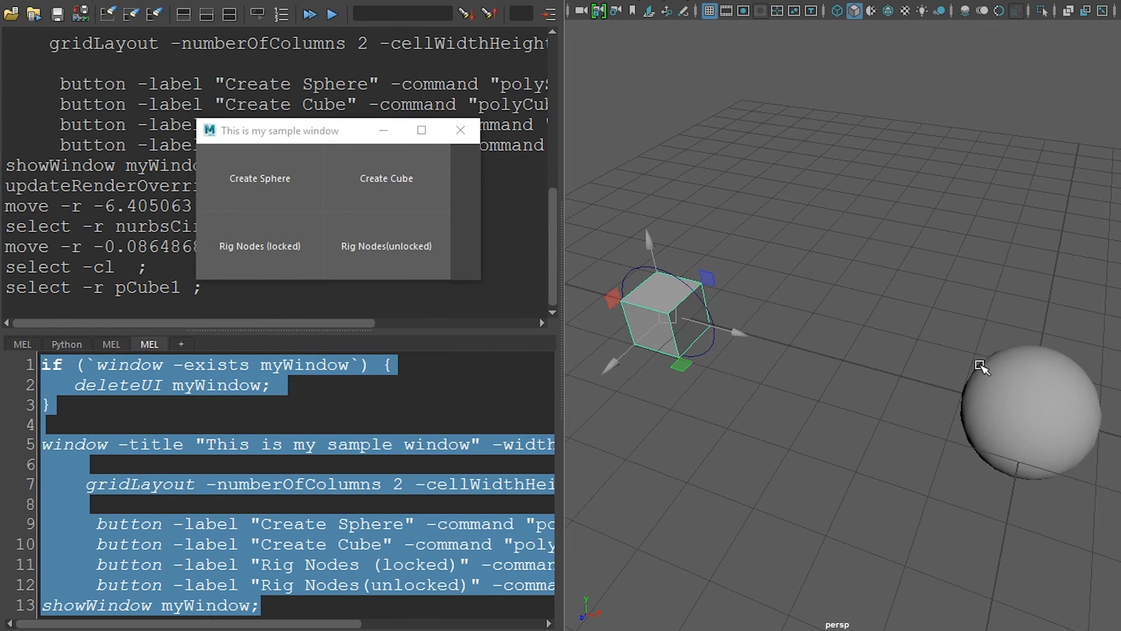
pyautogui.click(1030, 415)
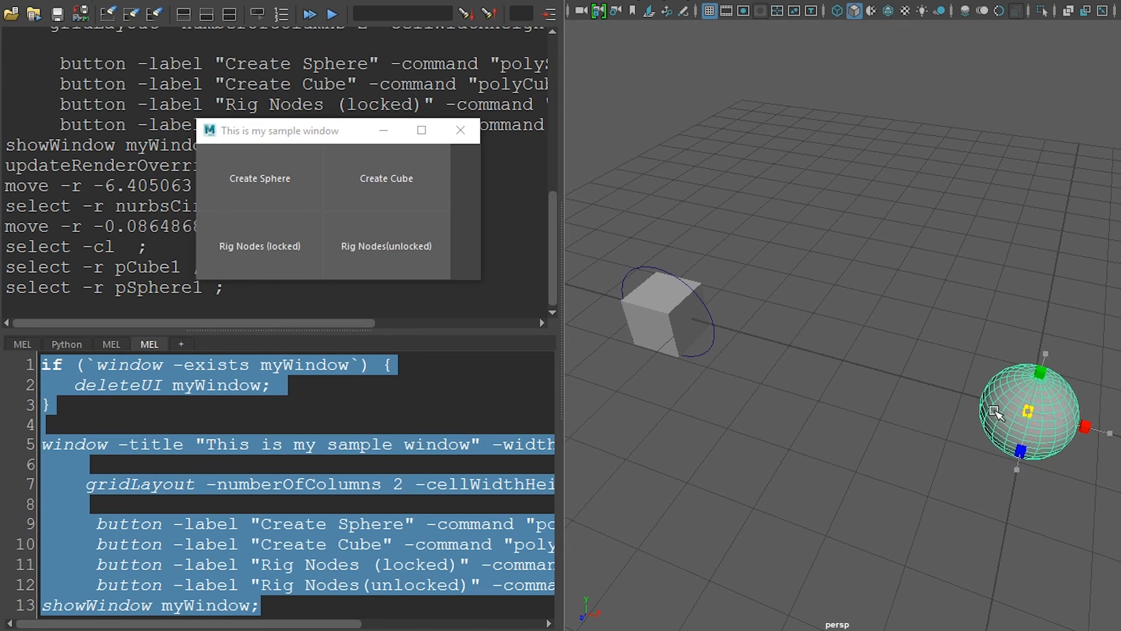
pyautogui.click(387, 246)
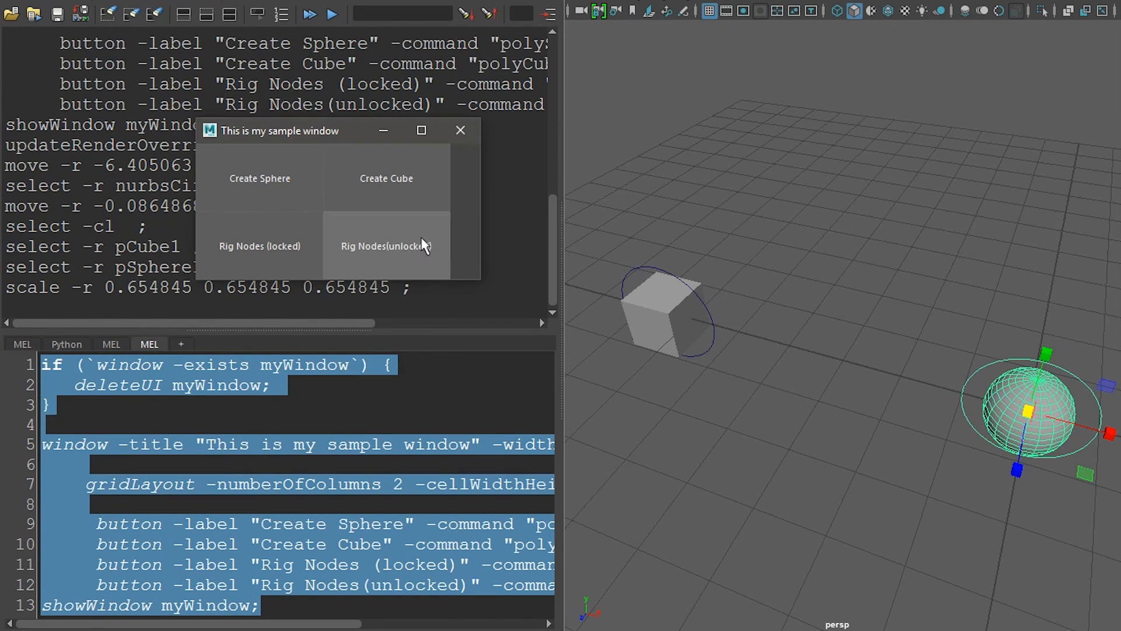
pyautogui.click(385, 246)
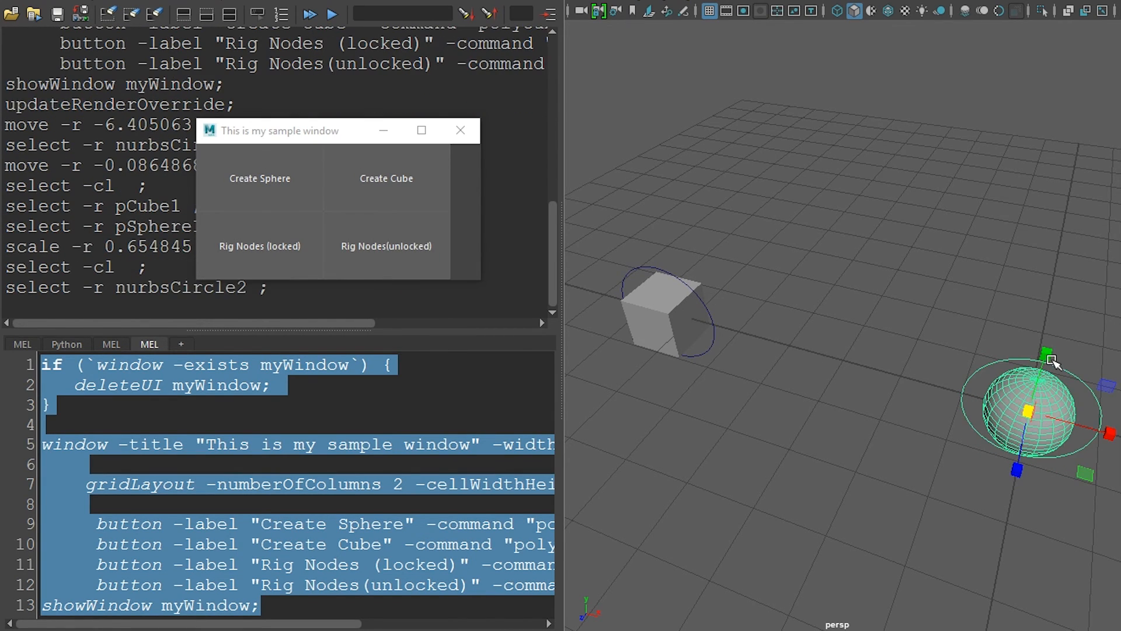
pyautogui.moveTo(1048, 411); pyautogui.dragTo(908, 314)
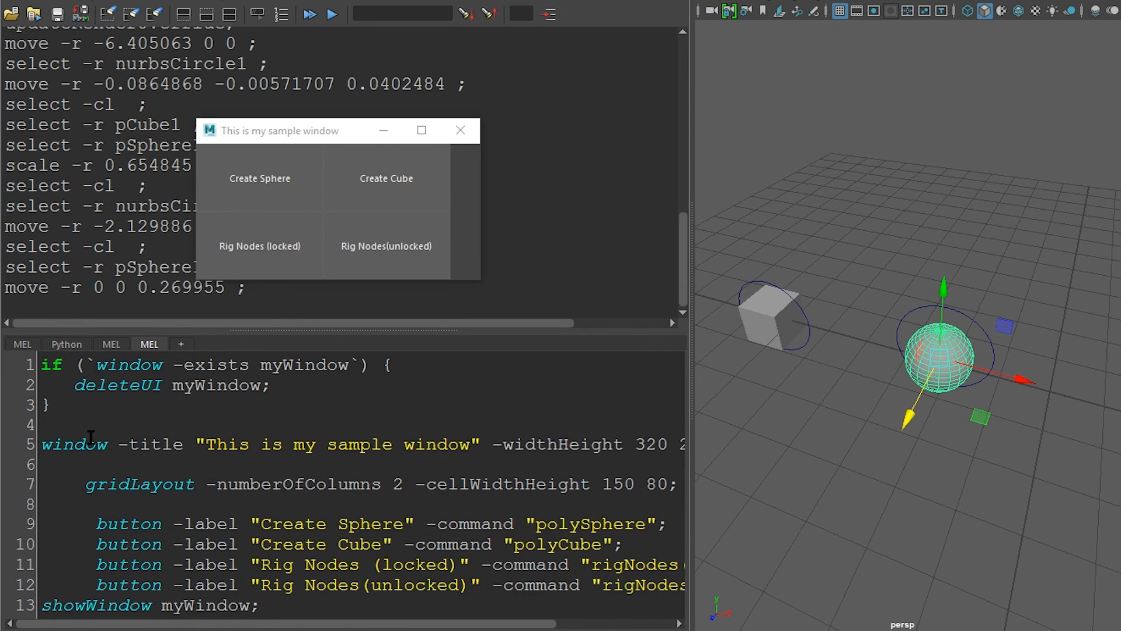
# - Highlight the window command on line 5 of the widened script editor
pyautogui.doubleClick(75, 444)
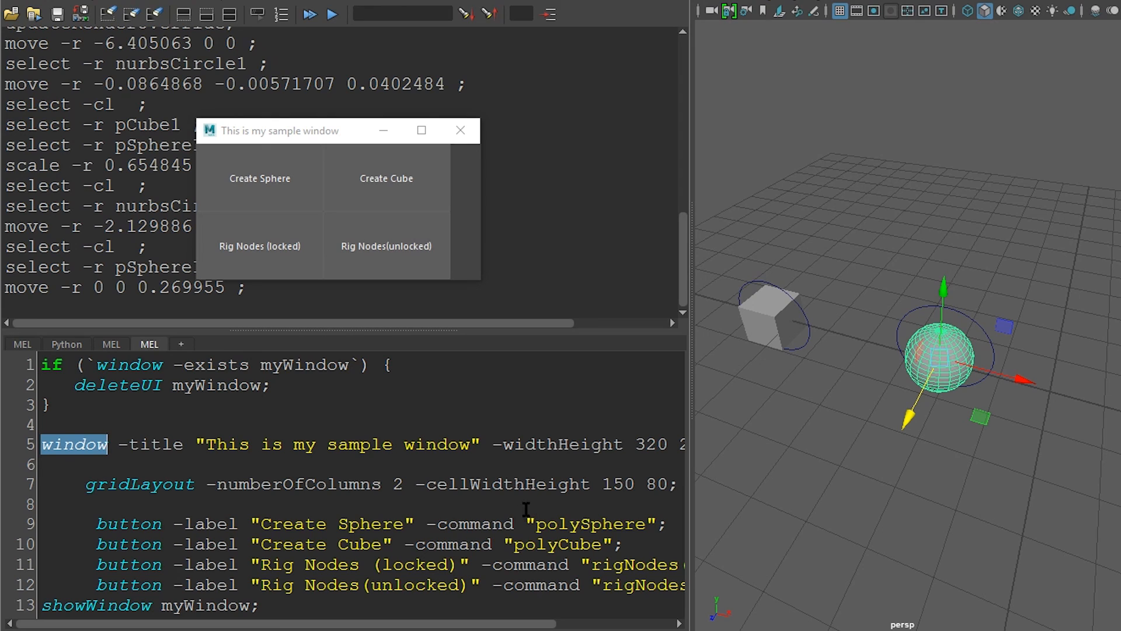
pyautogui.moveTo(566, 492)
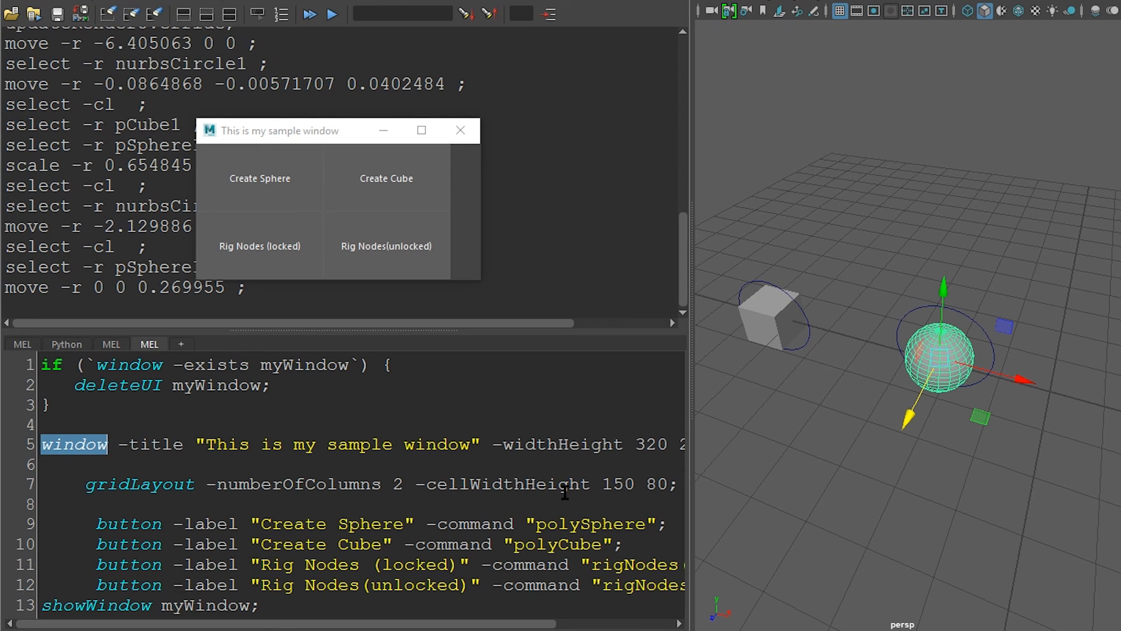